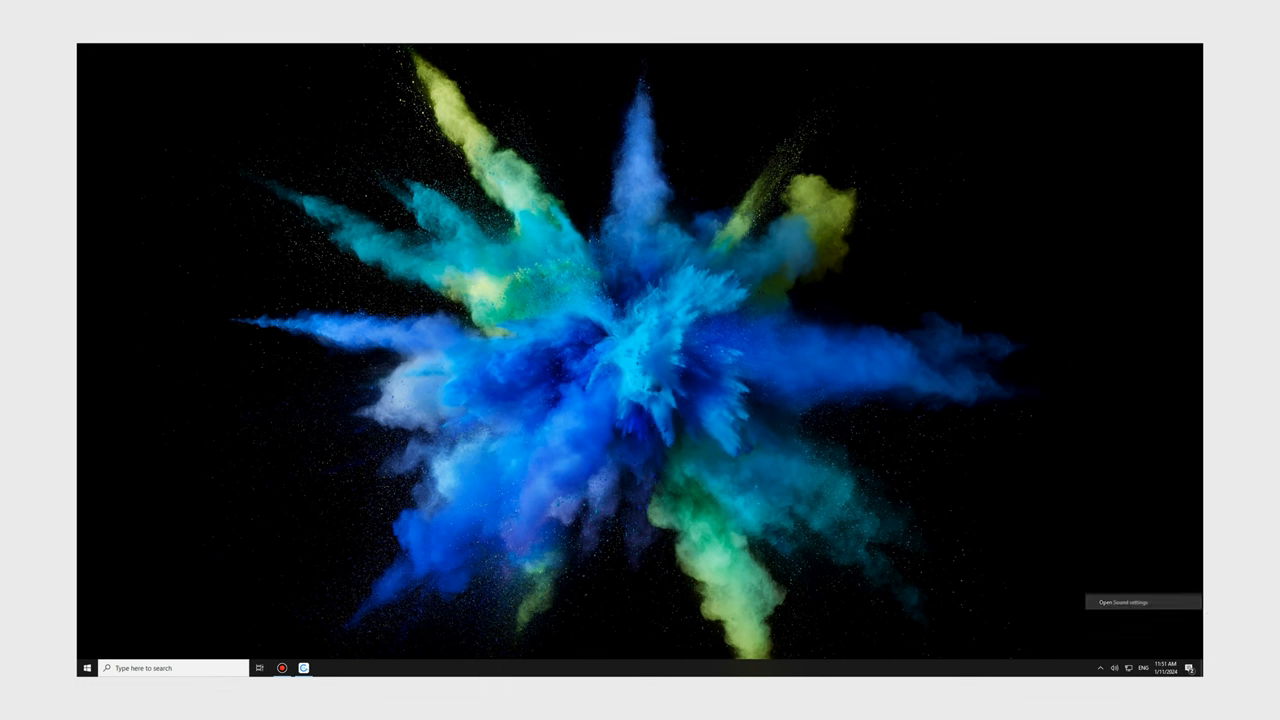
Open Sound settings and expand the input device list showing Wireless Microphone RX
click(1114, 668)
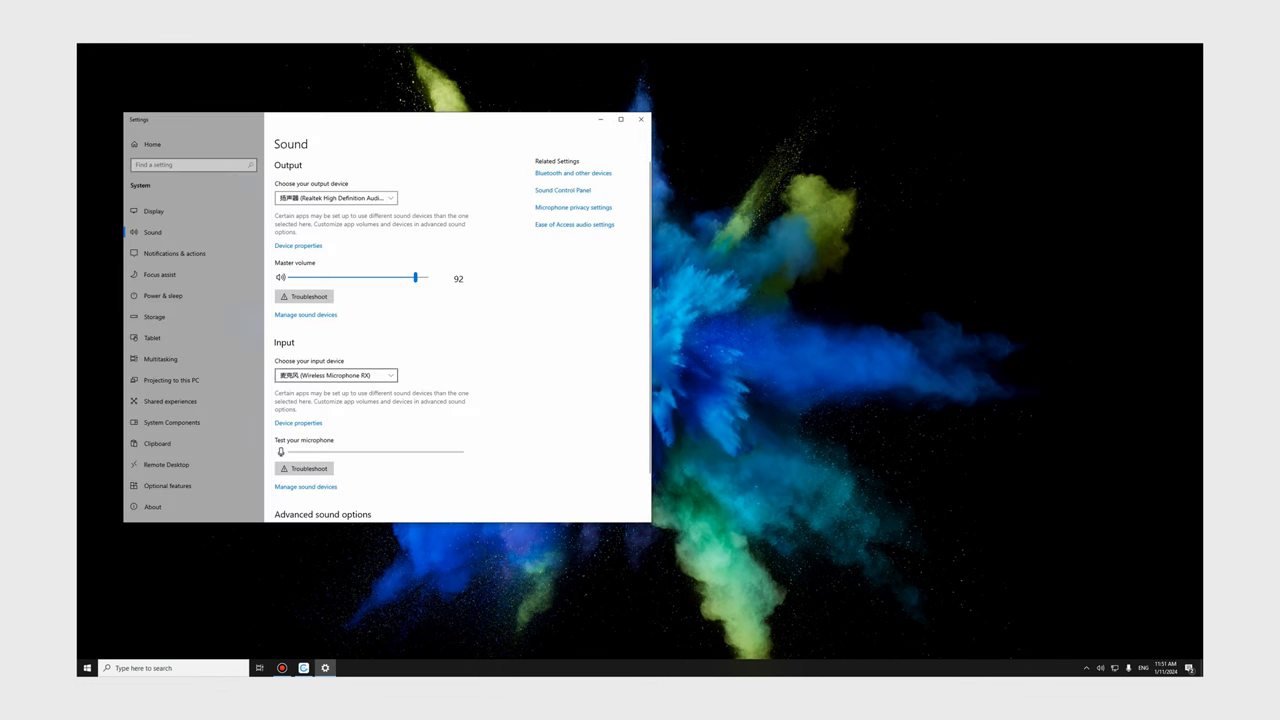
click(335, 375)
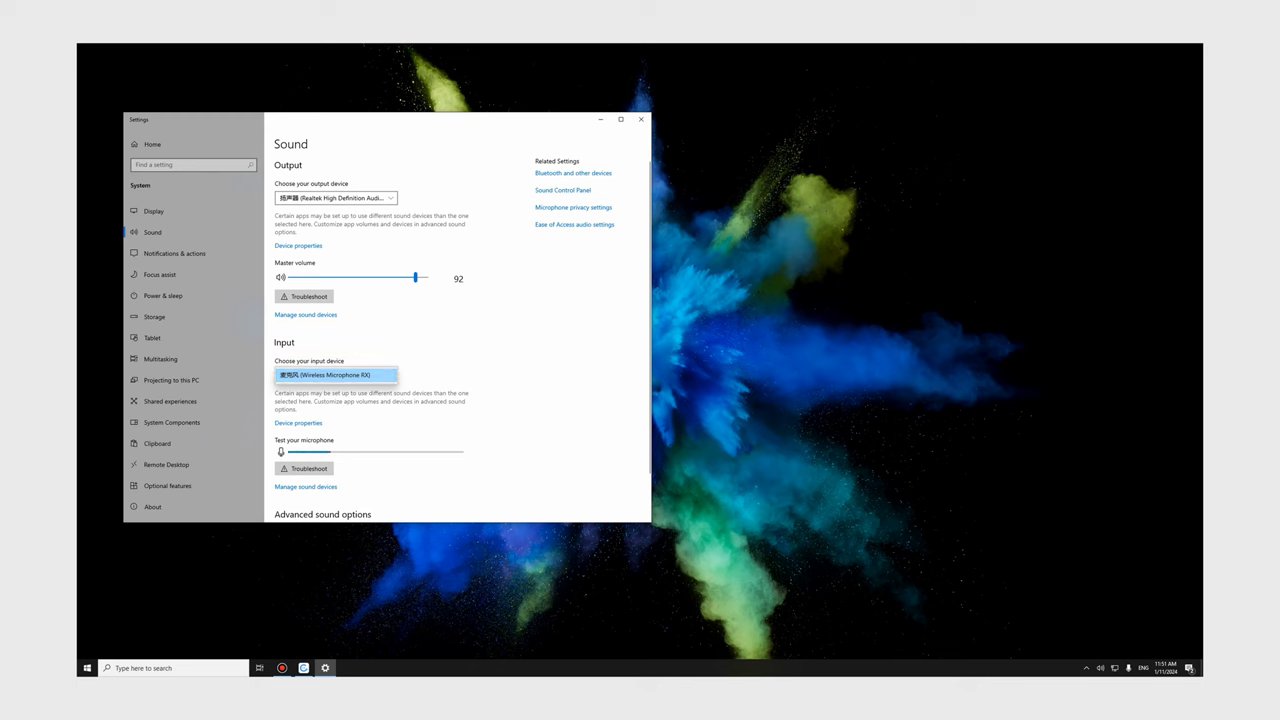